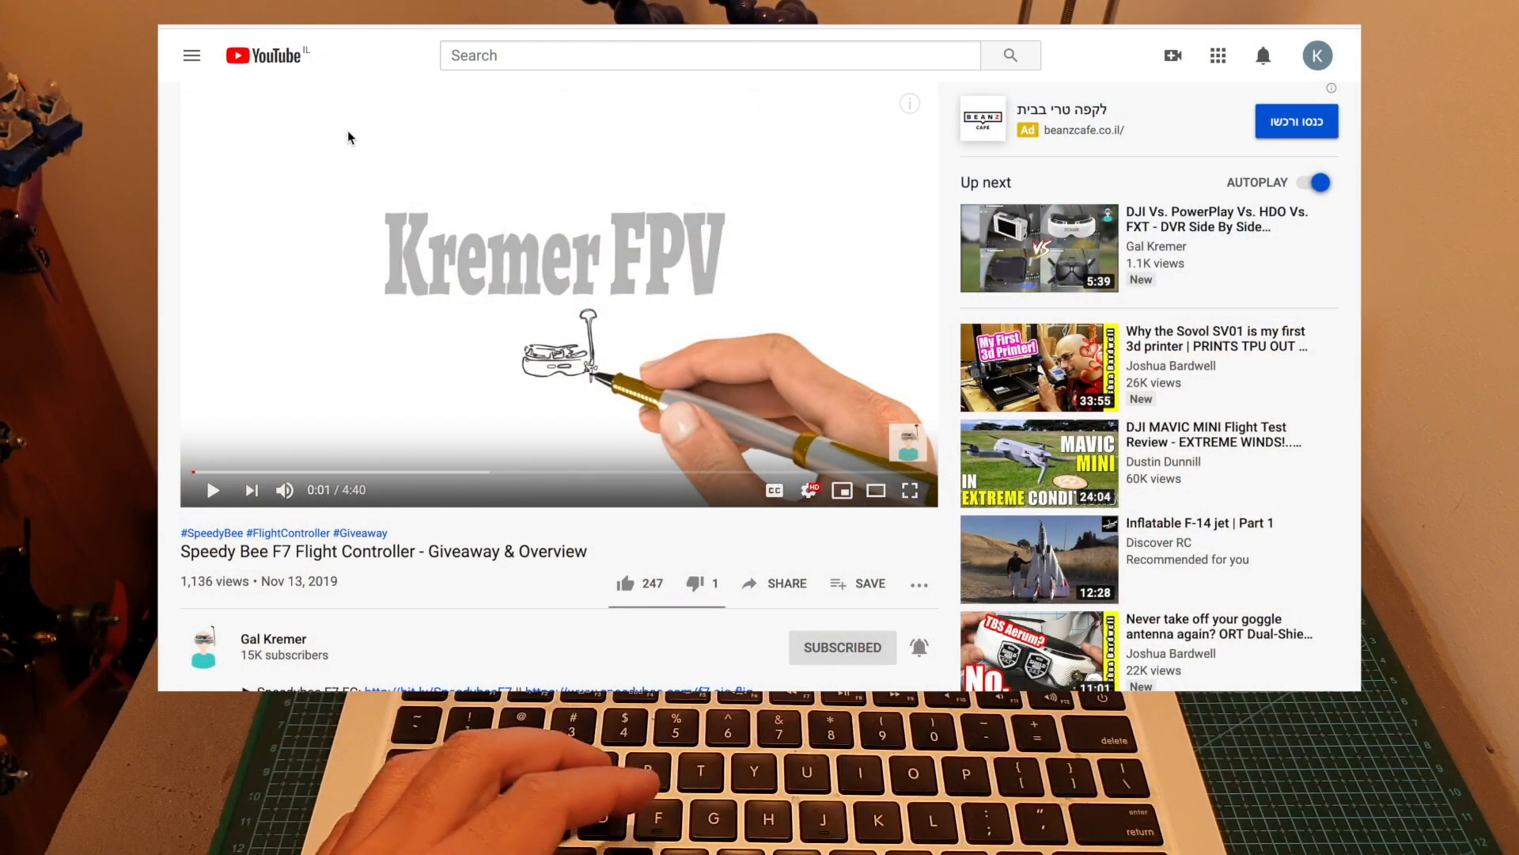
# - Scroll down the random comment picker page to its comment-fetching and raffle sections
pyautogui.scroll(-3)
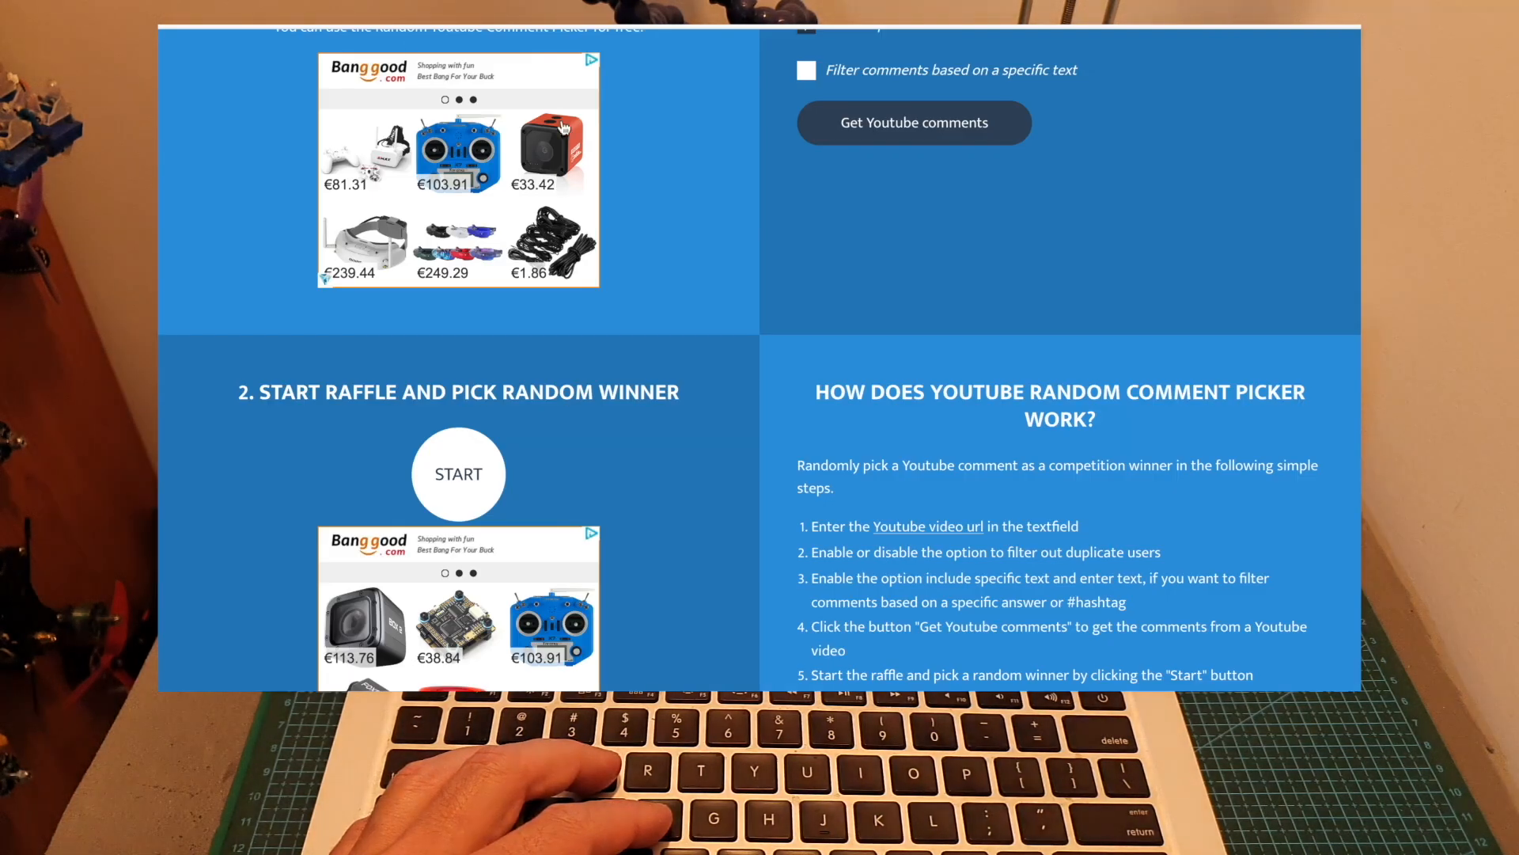
# - Paste the giveaway video link and fetch its comments with duplicate users filtered
pyautogui.scroll(3)
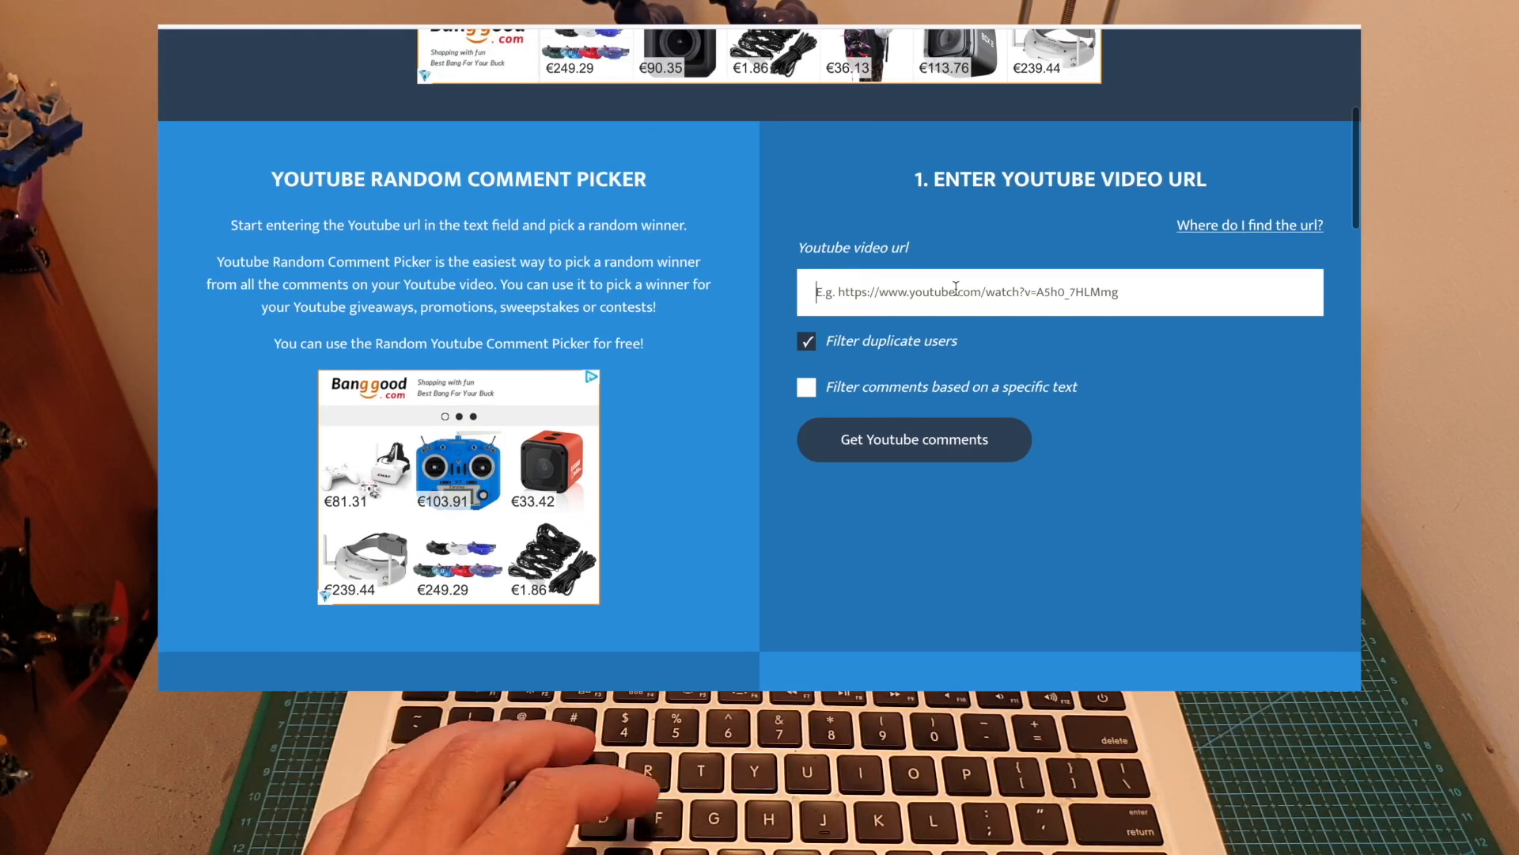
pyautogui.click(912, 439)
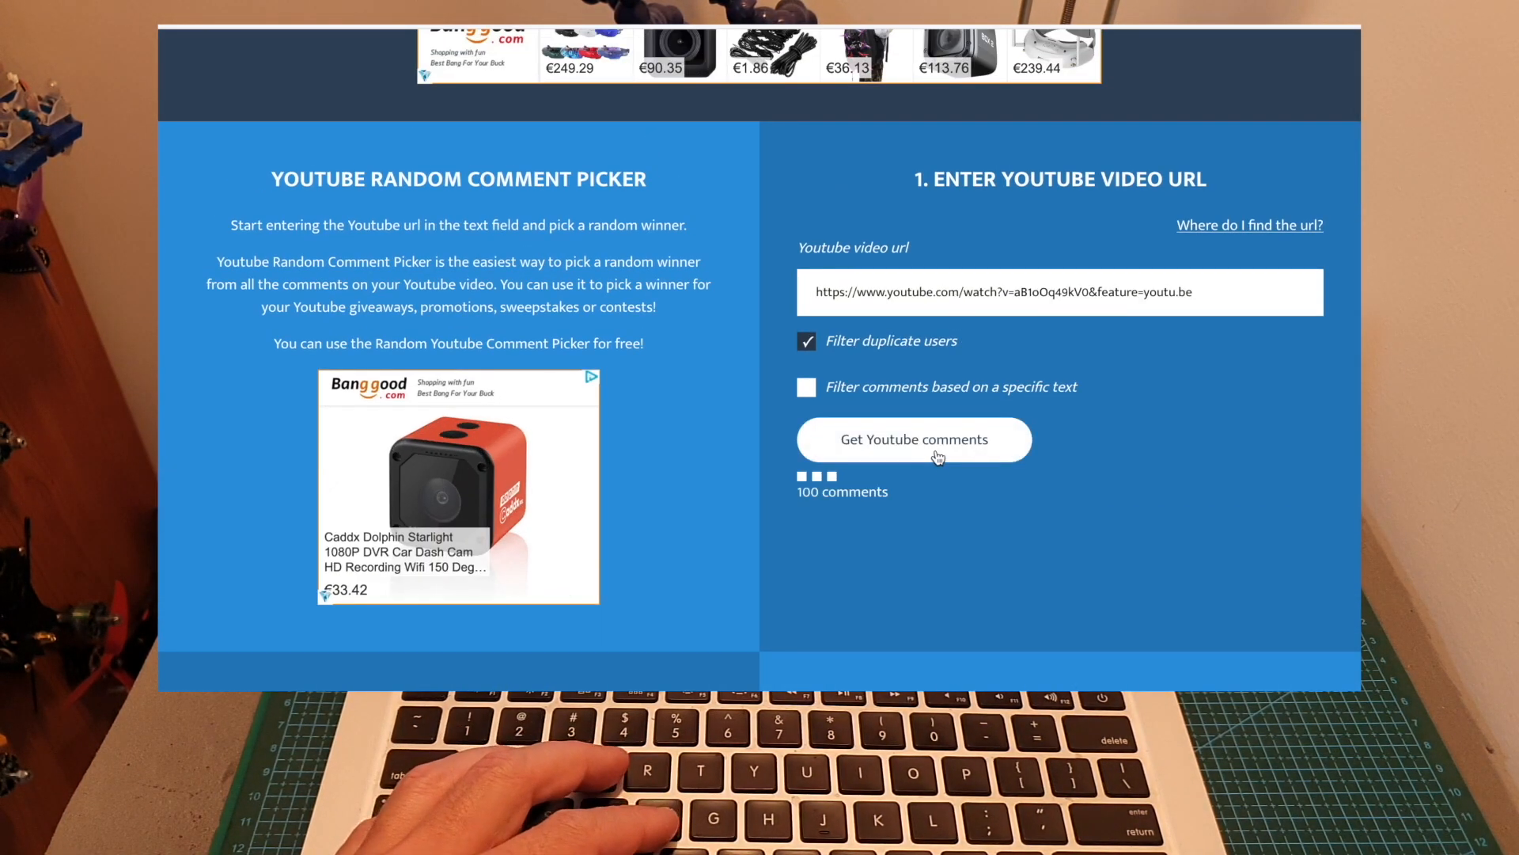
pyautogui.click(913, 439)
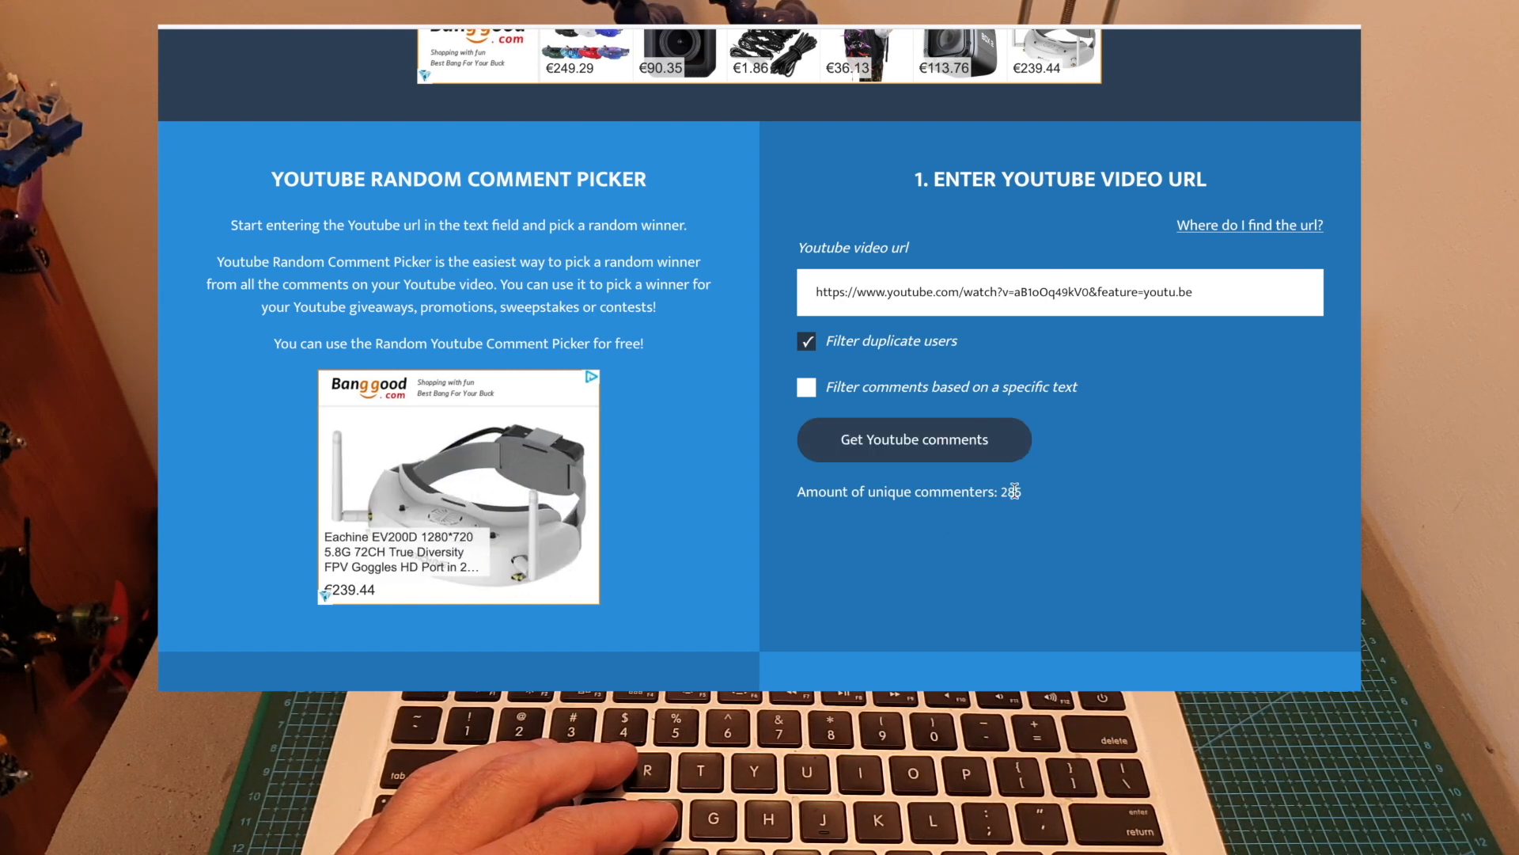
pyautogui.scroll(-3)
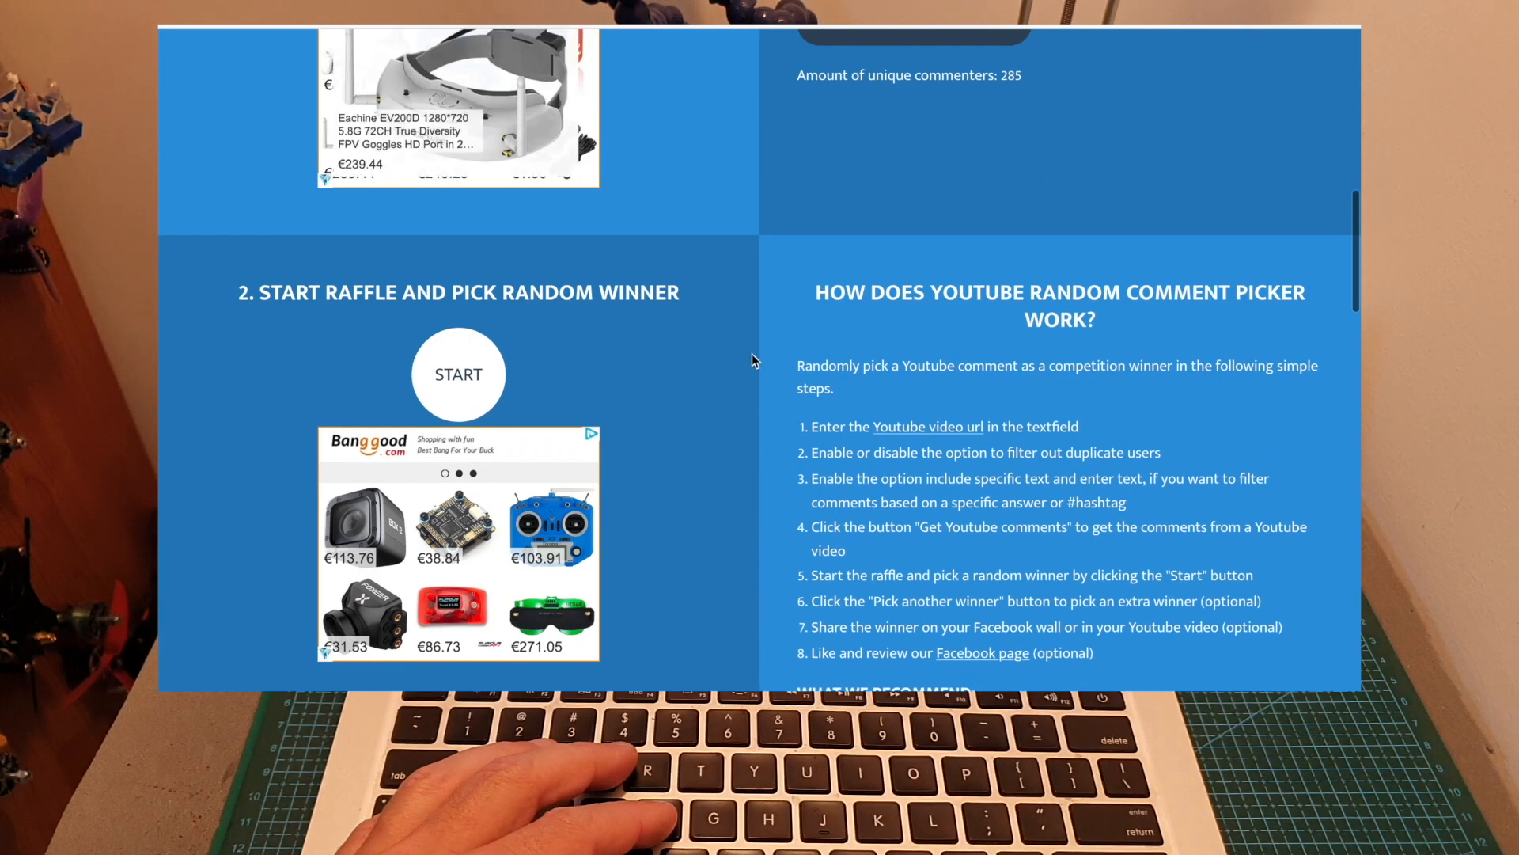
pyautogui.click(457, 374)
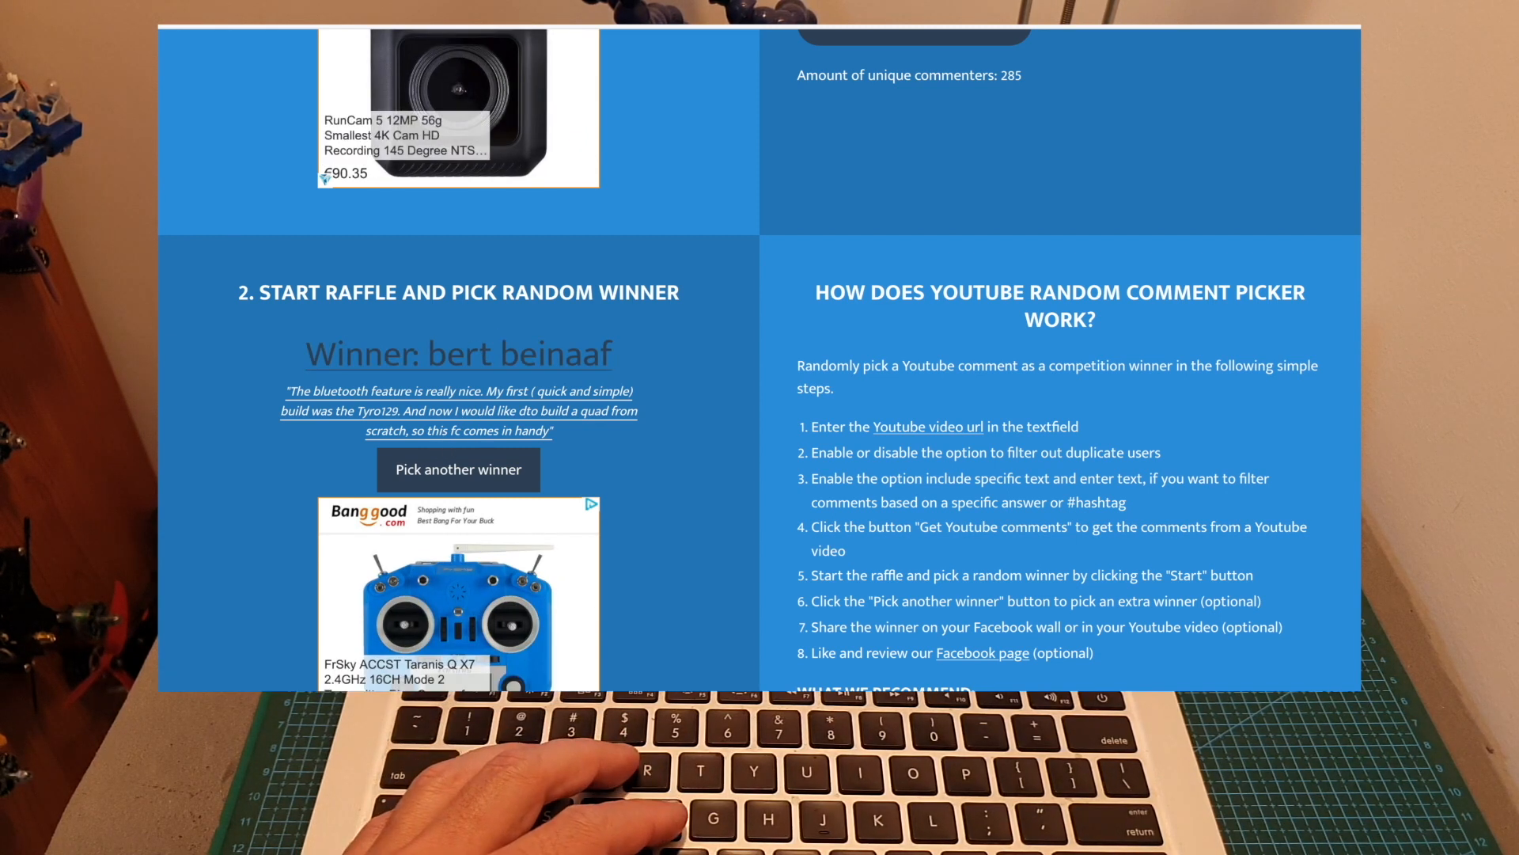
pyautogui.click(459, 352)
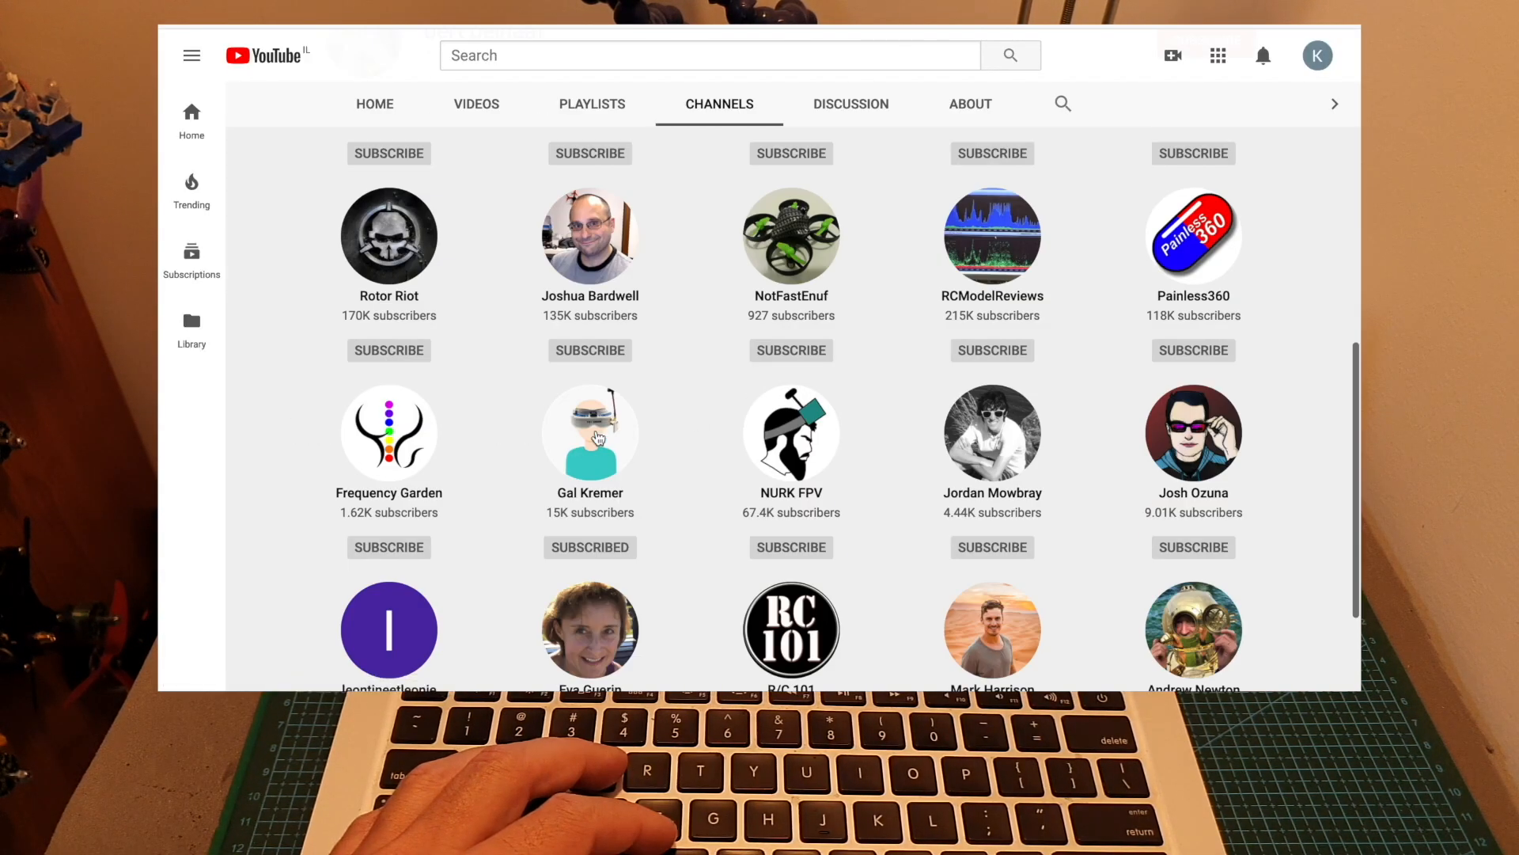
pyautogui.moveTo(589, 433)
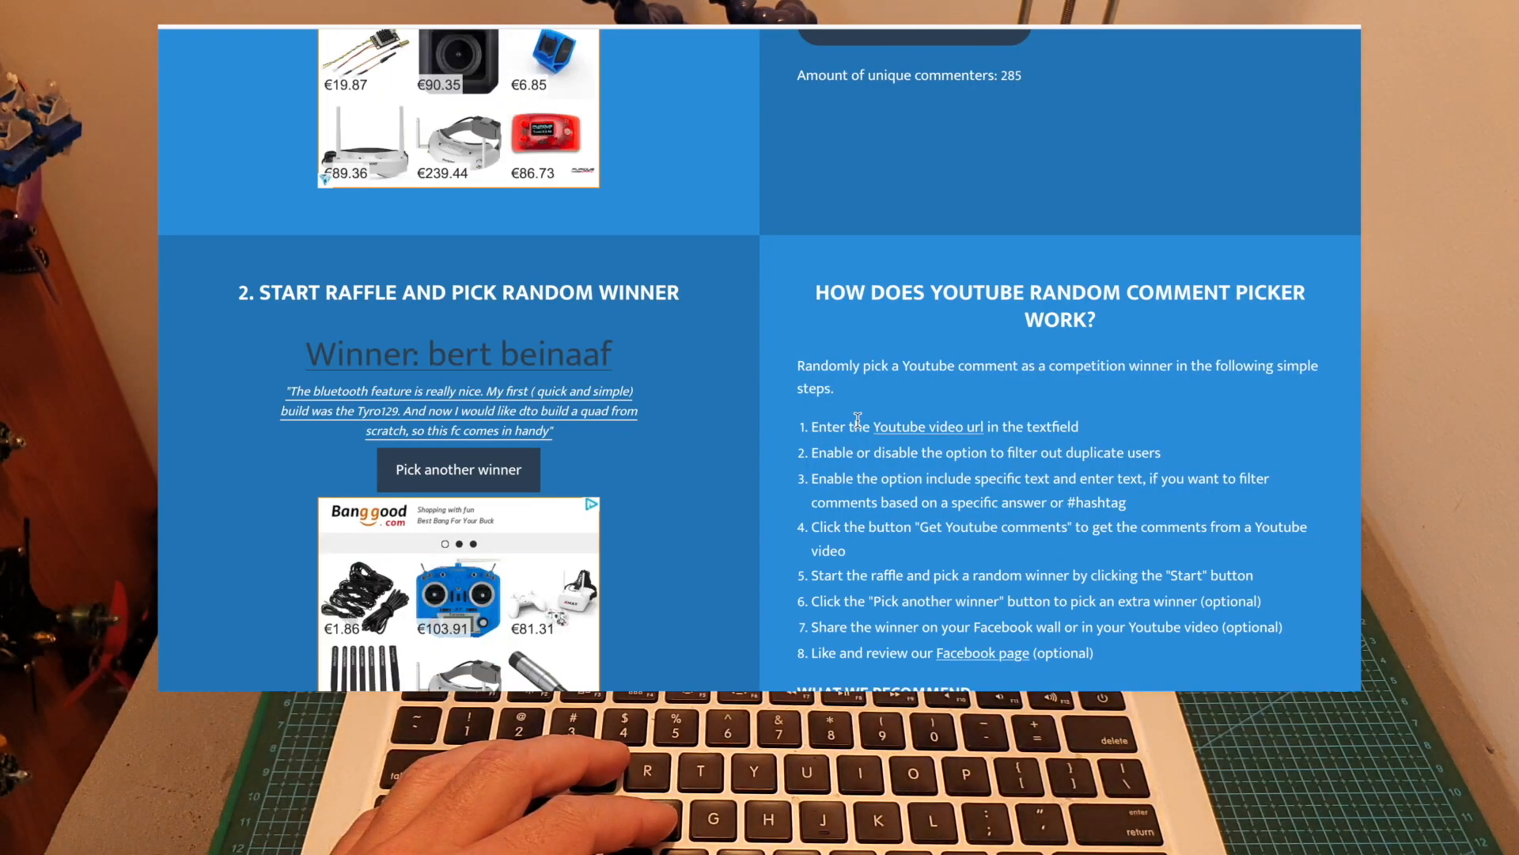
# - Pick another winner to start the runner-up draw
pyautogui.click(458, 469)
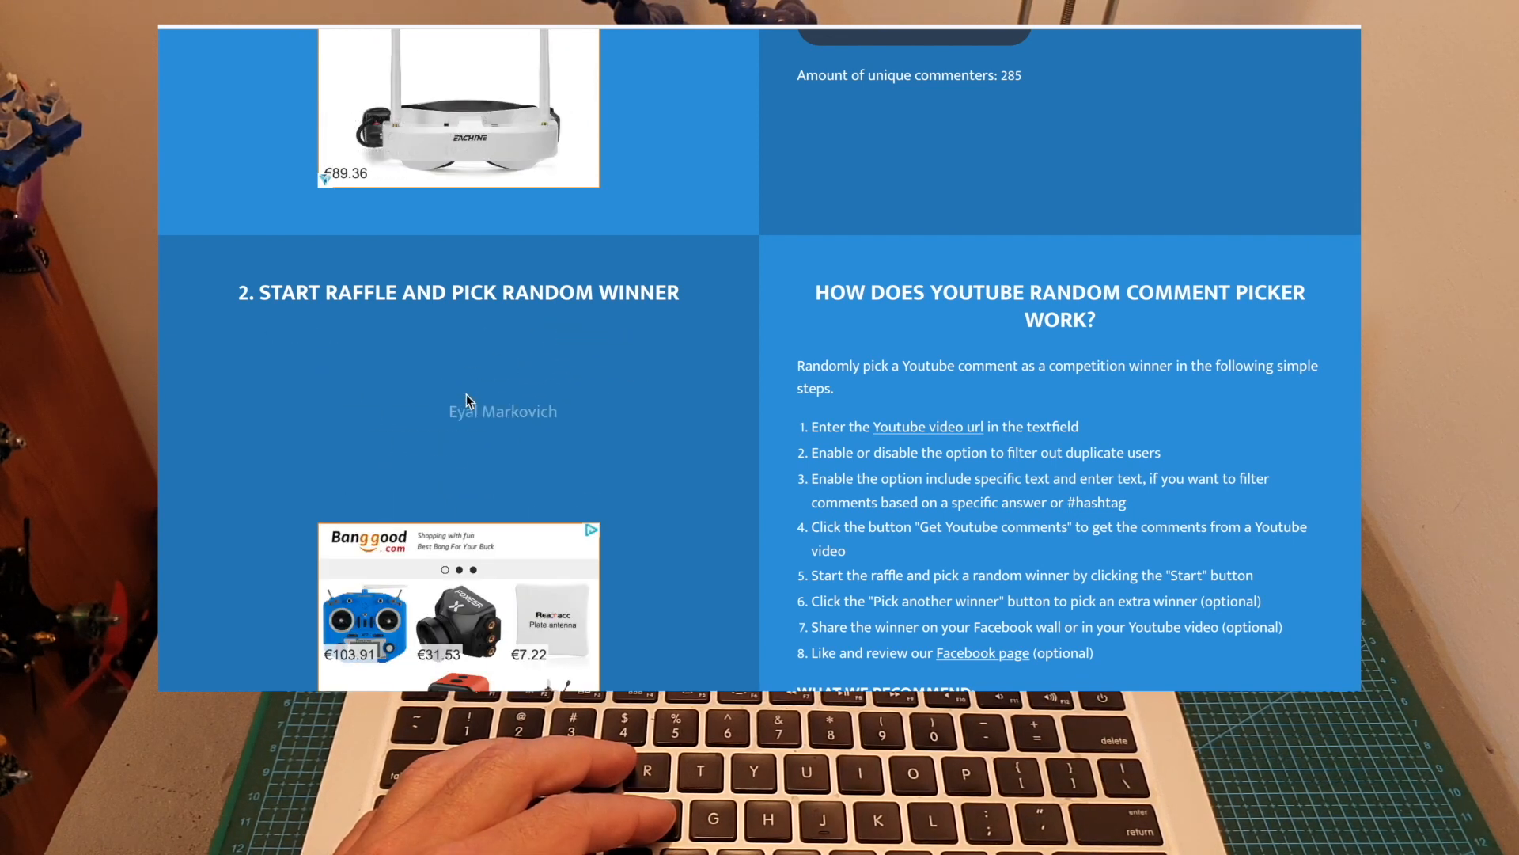